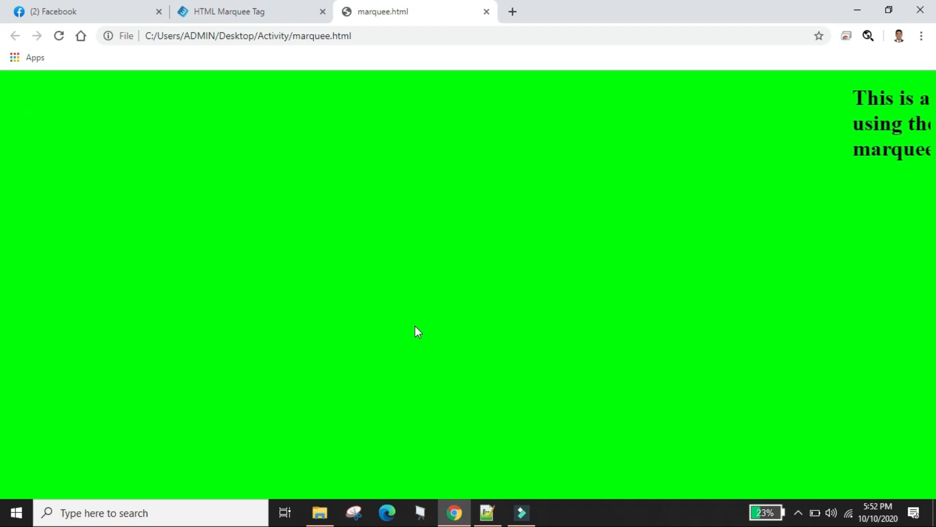
- Wrap the heading in a marquee reading 'This is scrolling from right' and save
click(488, 512)
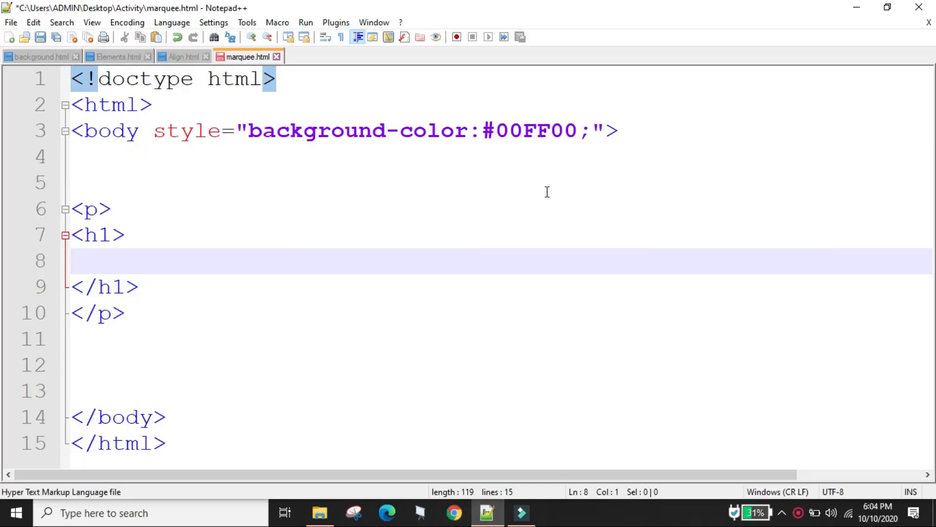
text(m)
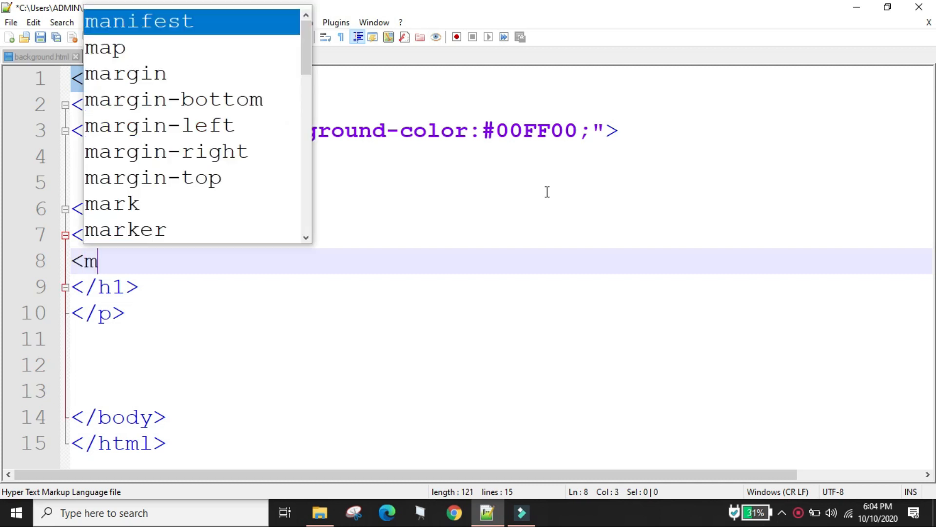
text(arquee>)
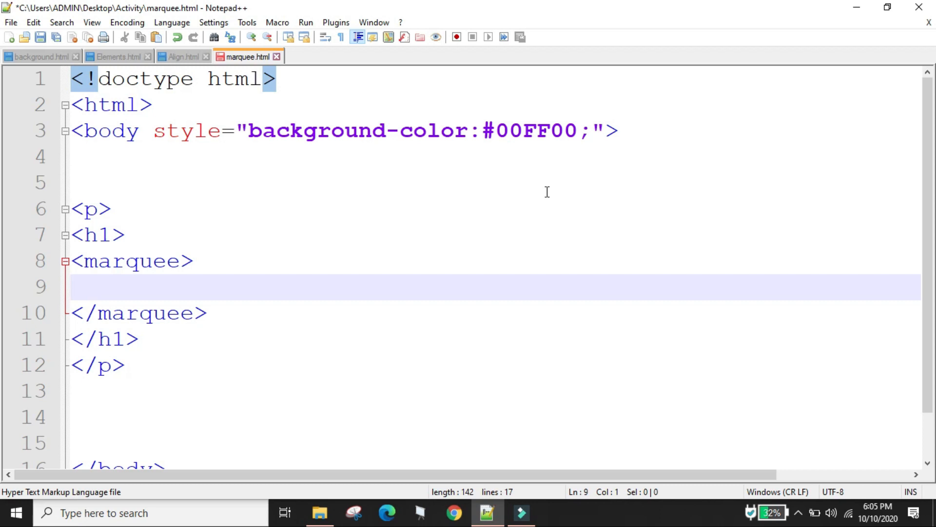
text(This is scrolling fro)
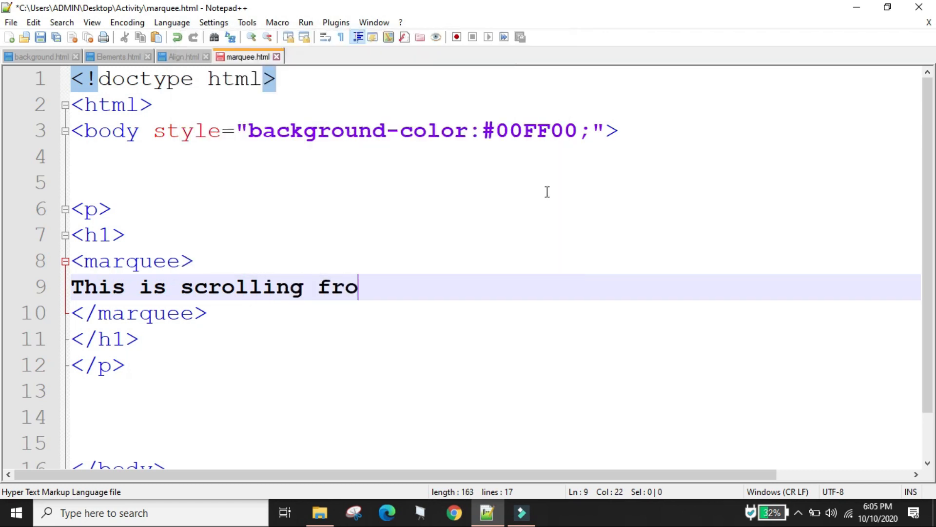
text(m right)
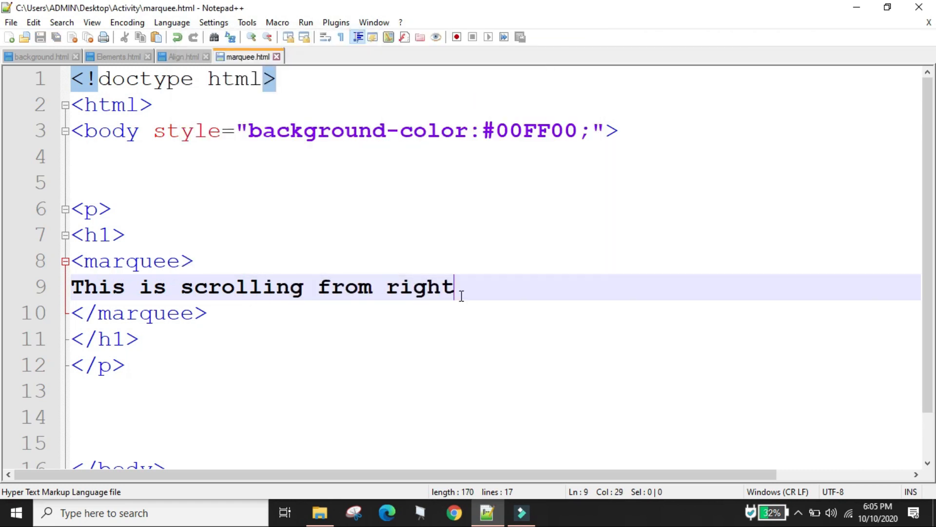
mouse_move(403, 357)
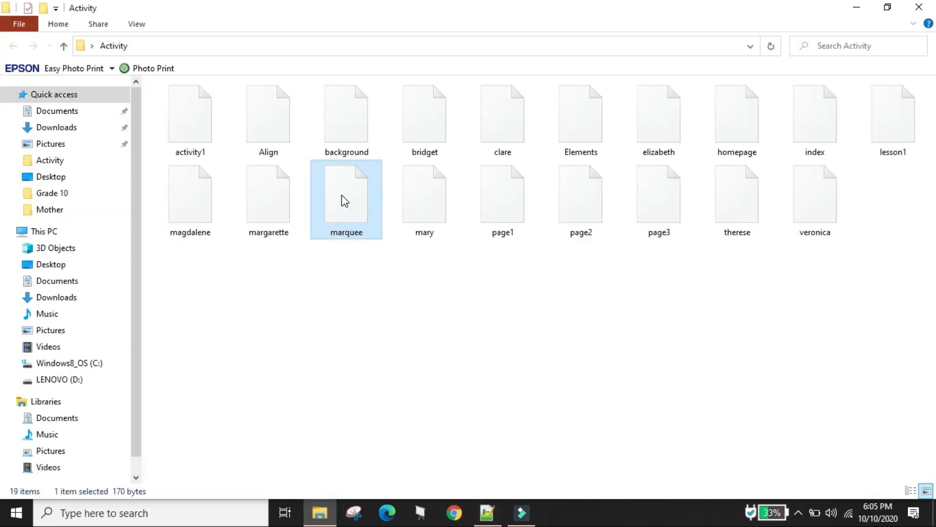
- Open marquee.html from the Activity folder in Chrome
double_click(346, 200)
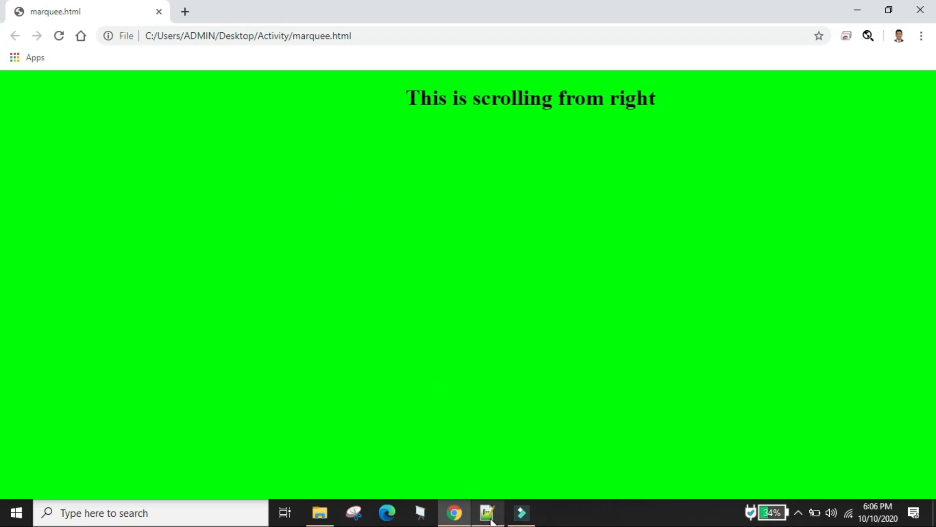
- Add marquees with direction up, down and right, labelled upward, downward and from left
click(487, 512)
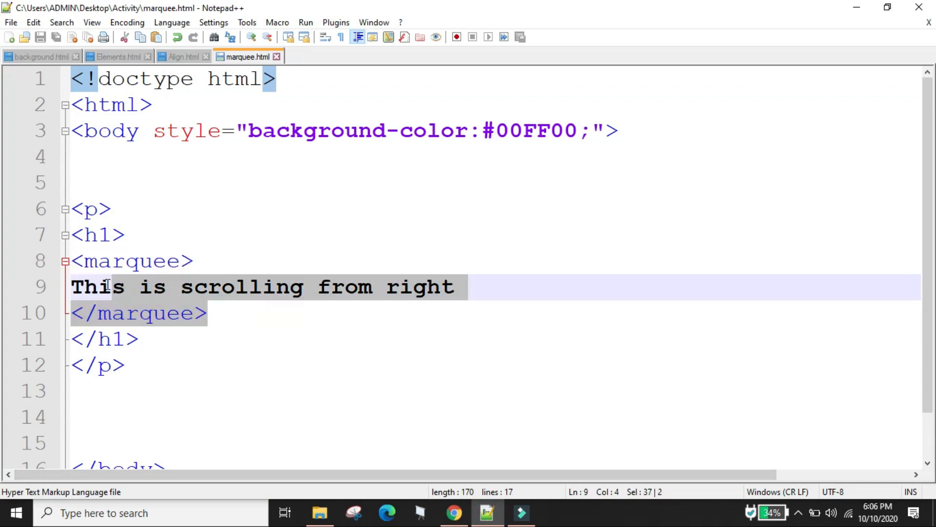
click(224, 312)
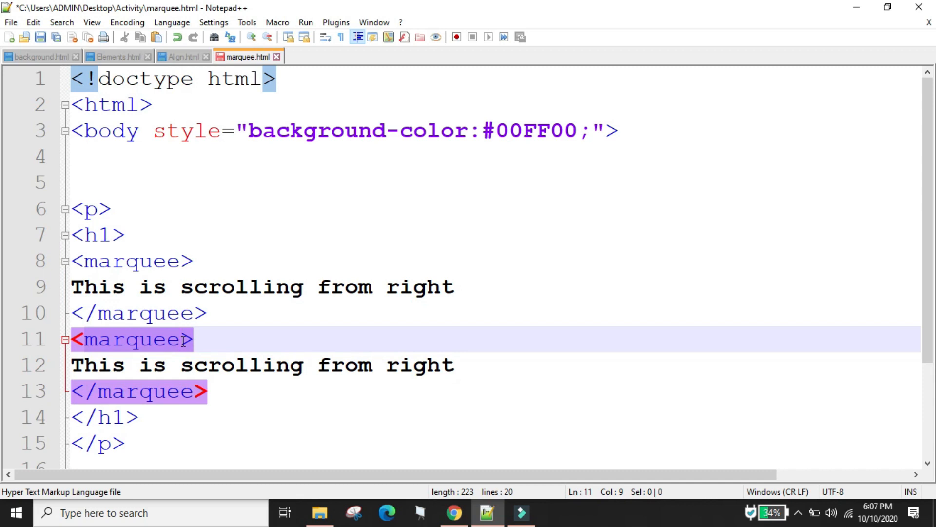
text(direction="up)
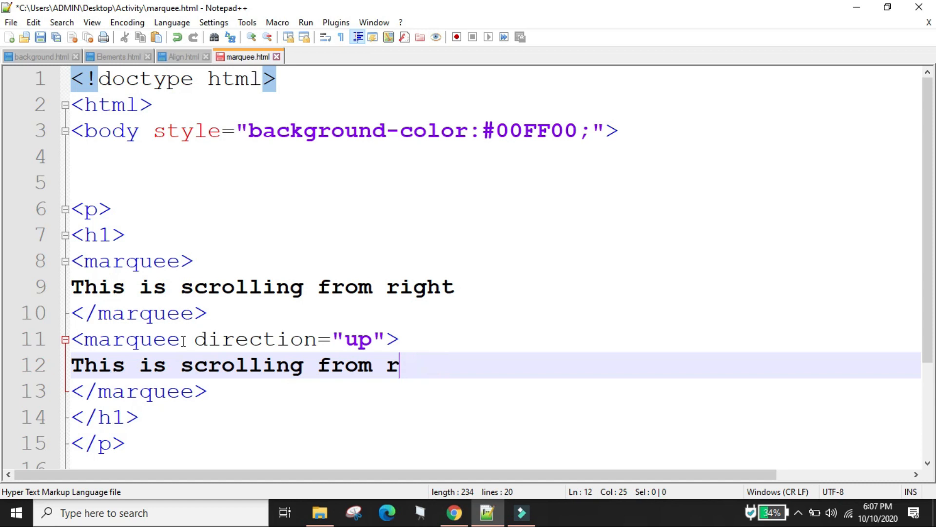
text(upwar)
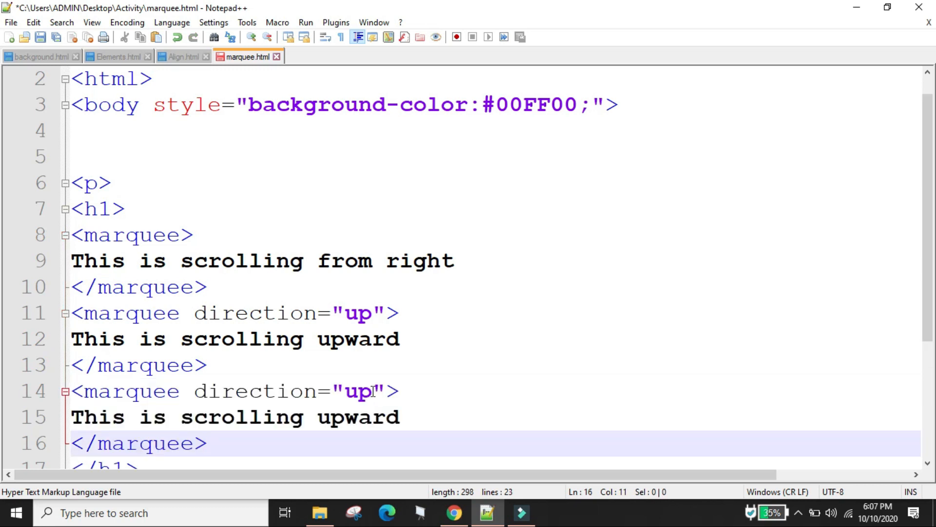
text(d)
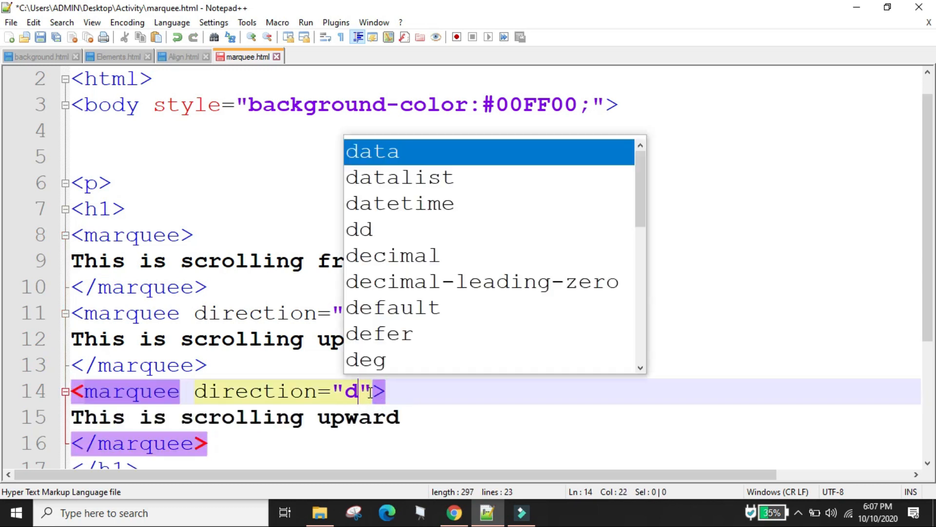
text(own)
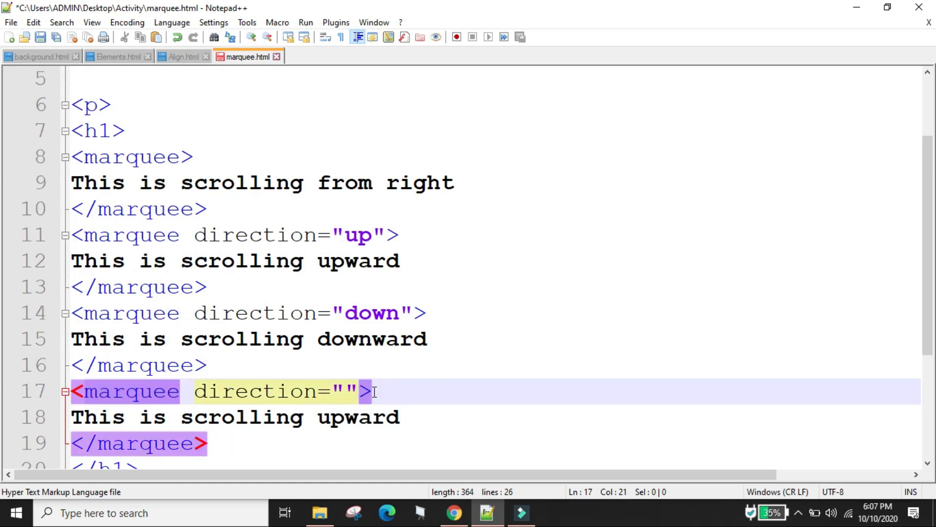
text(right)
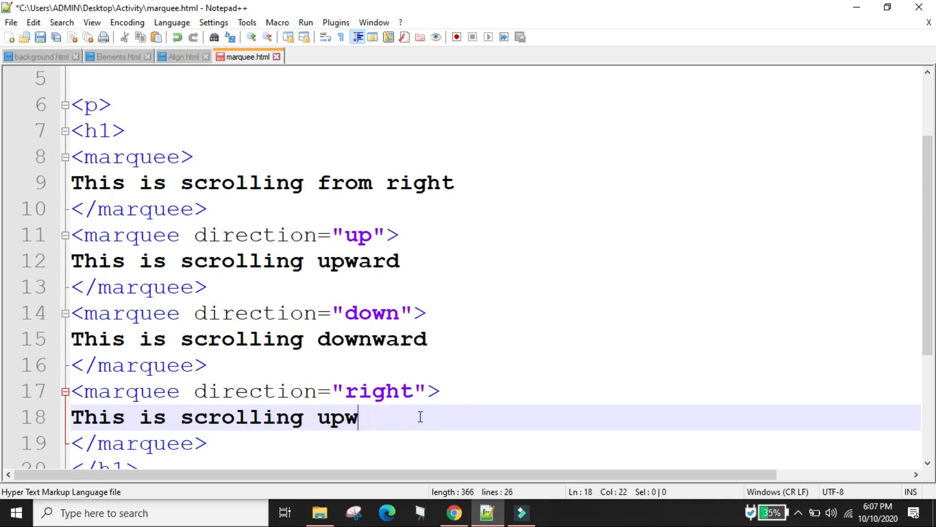
text(from le)
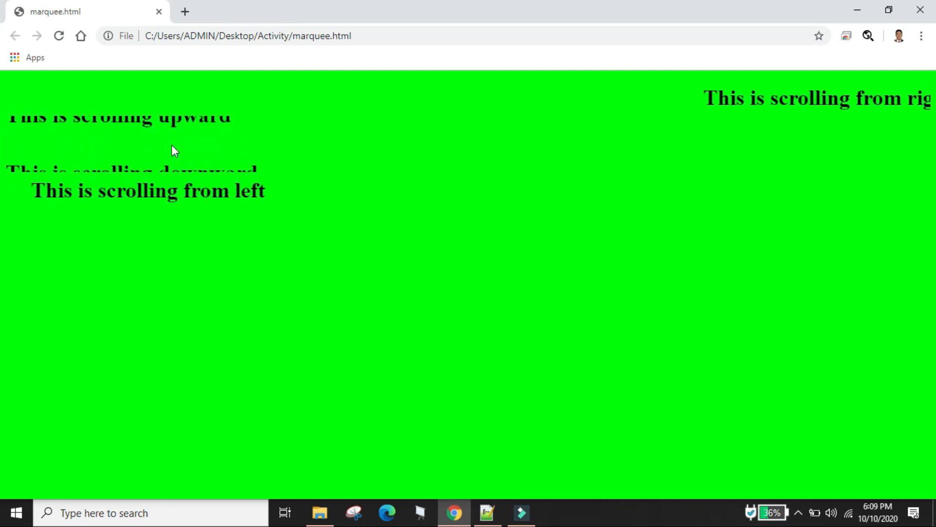
mouse_move(430, 356)
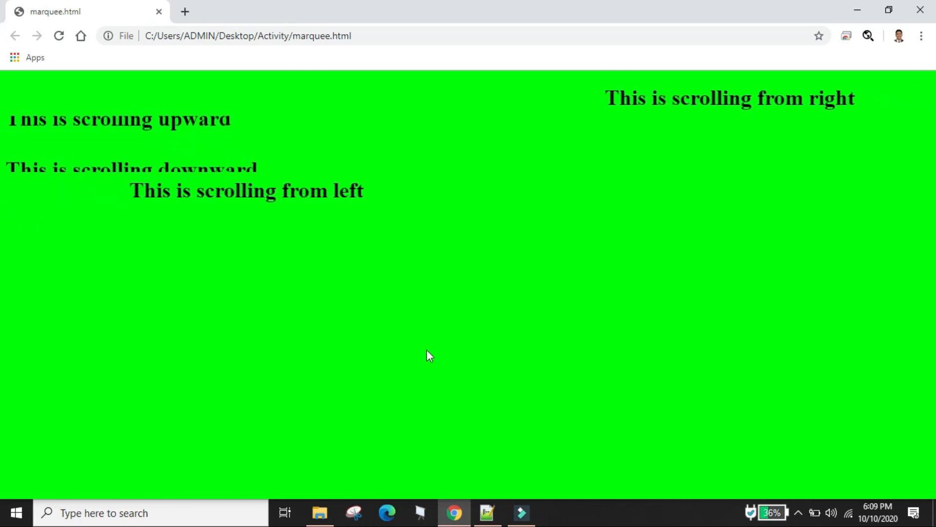
- Return to the source in Notepad++ at the upward marquee
click(487, 512)
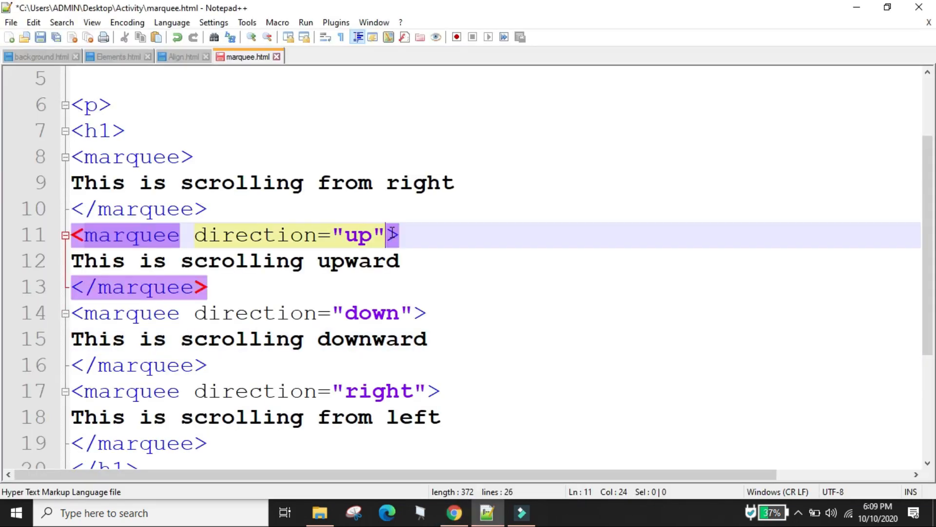
- Give the upward and downward marquees height="200px"
text(height=)
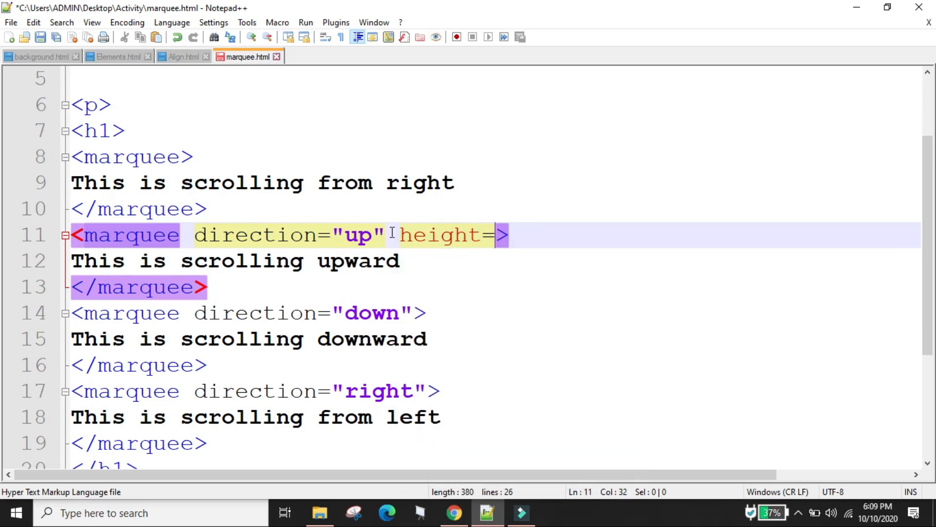
text(2)
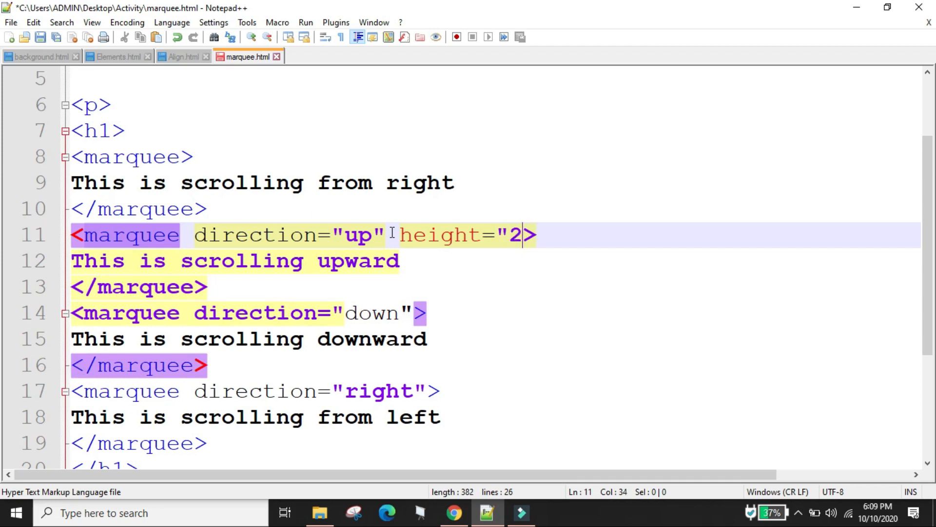
text(00px")
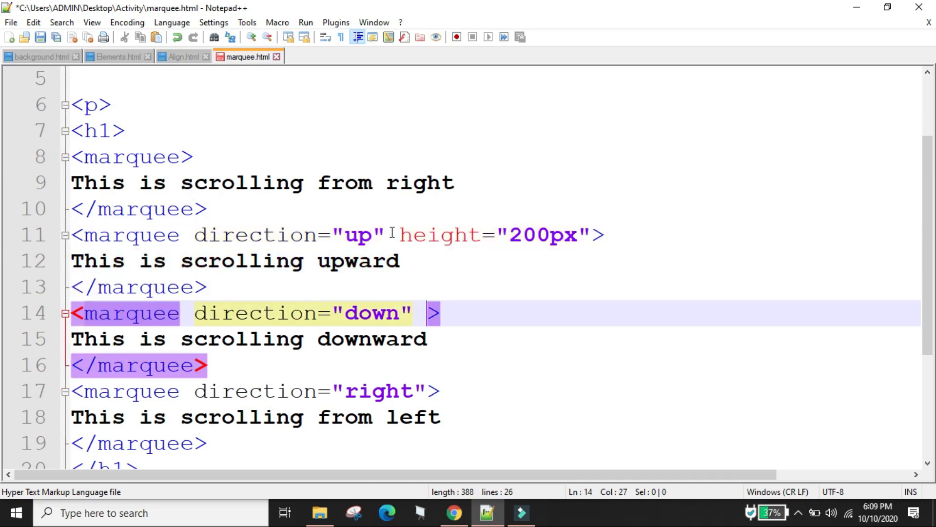
text(height=)
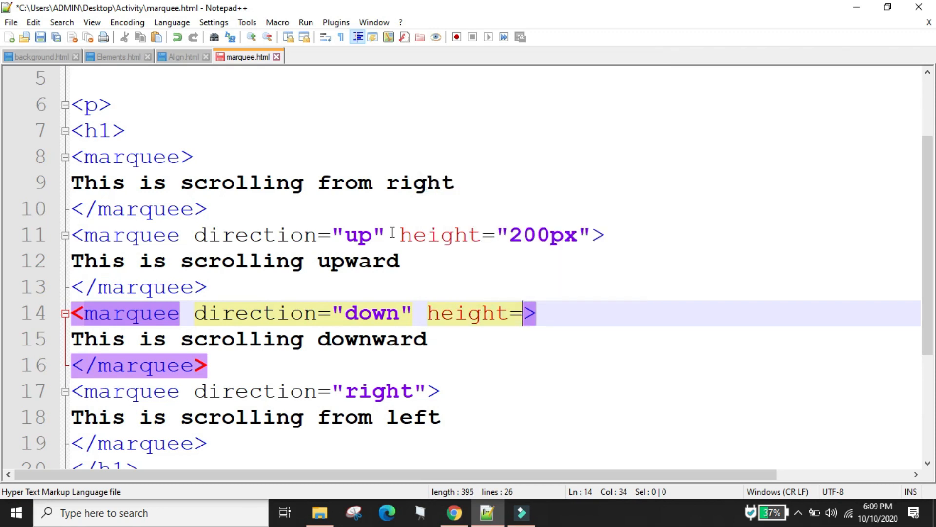
text(200)
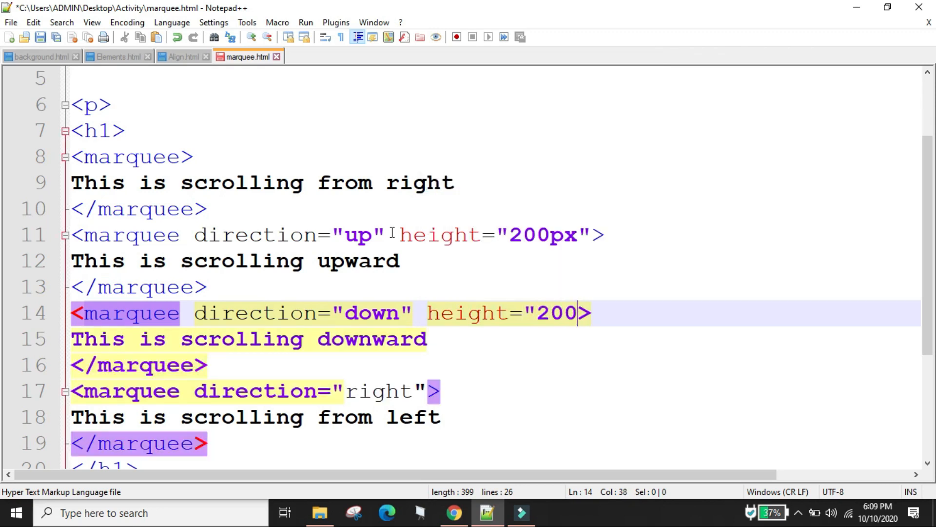
text(px)
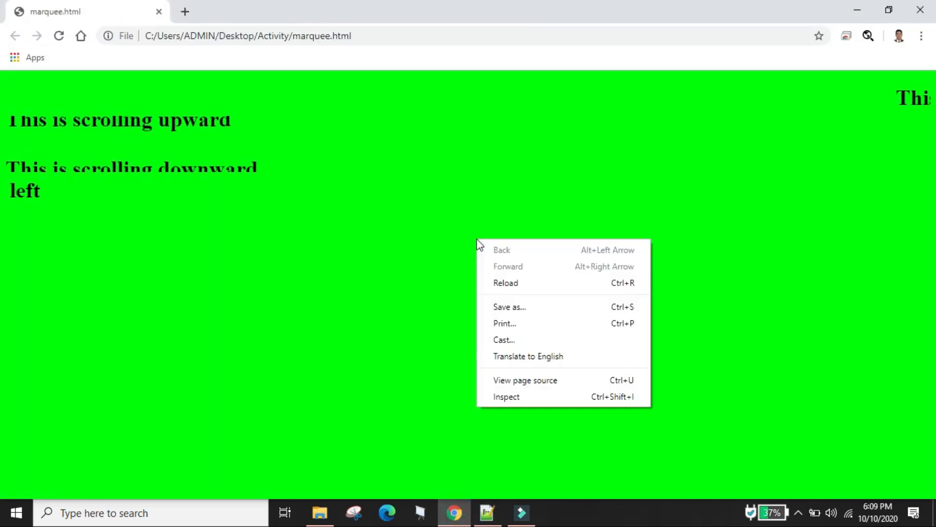
- Reload the page to view the taller marquees, then return to the editor
click(504, 286)
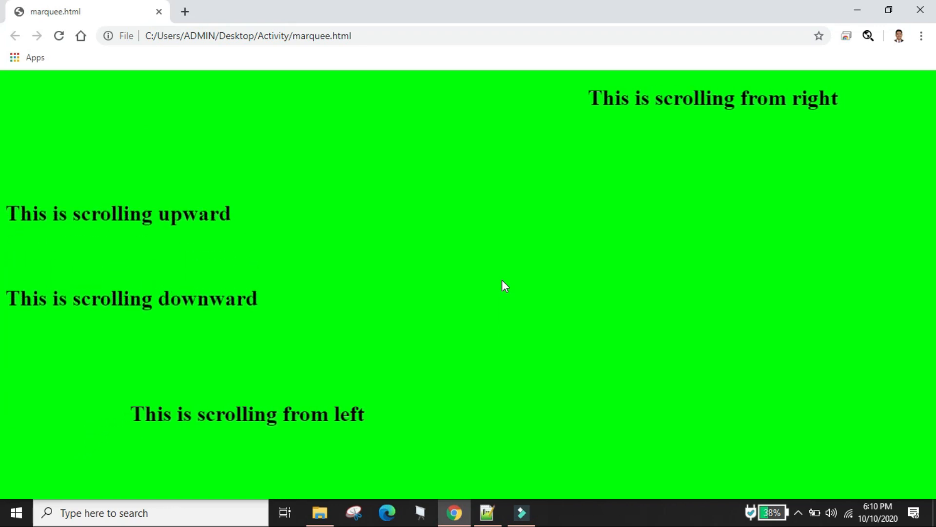
click(487, 512)
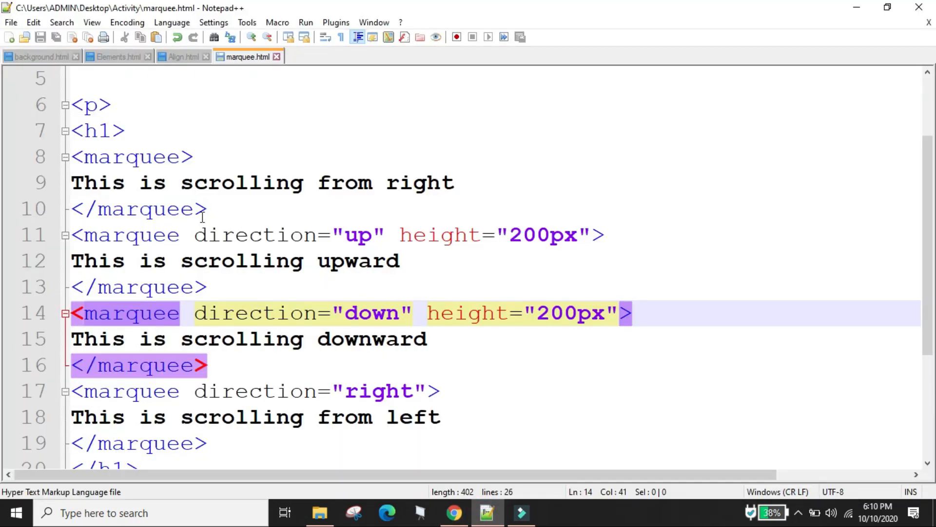
- Center the paragraph with text-align:center and give the from-right and from-left marquees width 50%
click(197, 209)
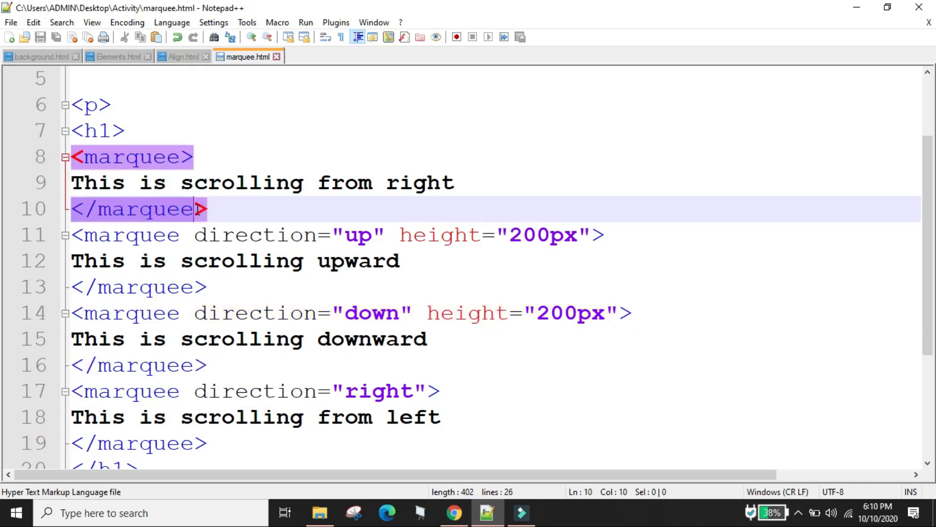
text(style="text-align:center;")
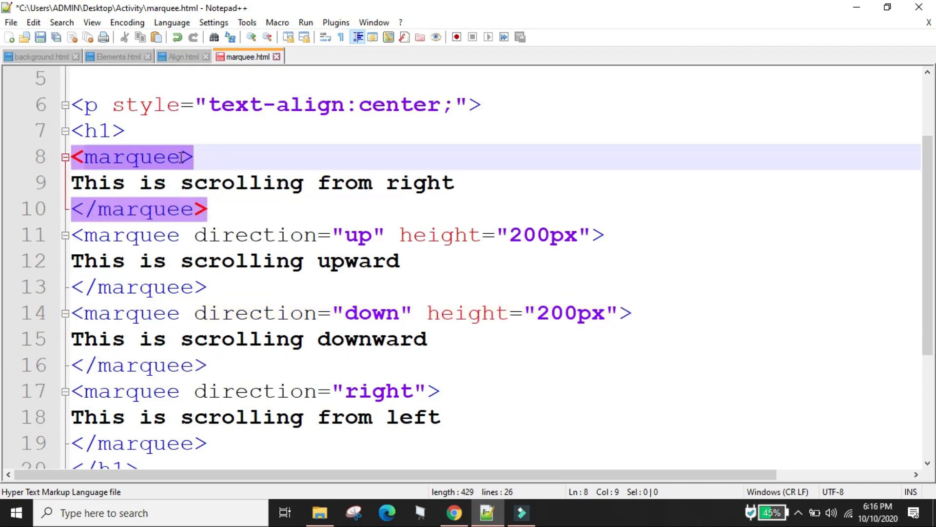
text(width="50%)
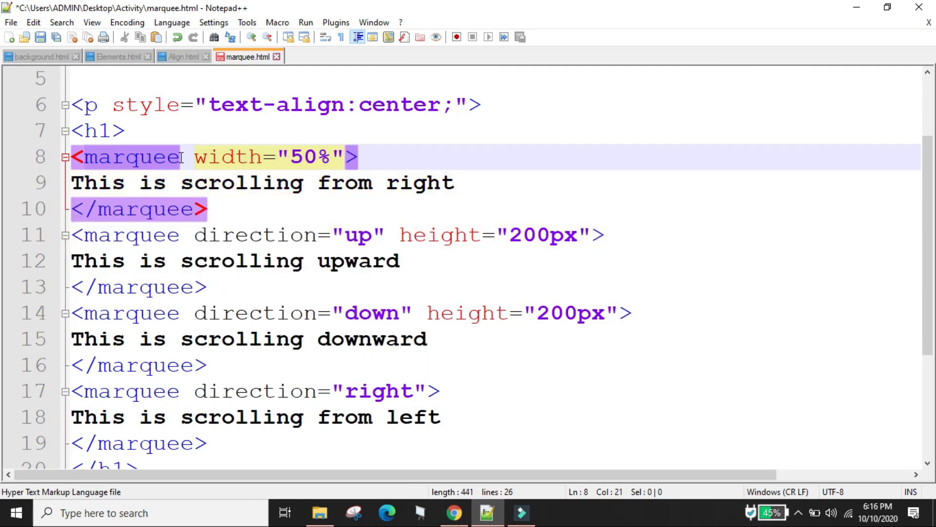
click(409, 392)
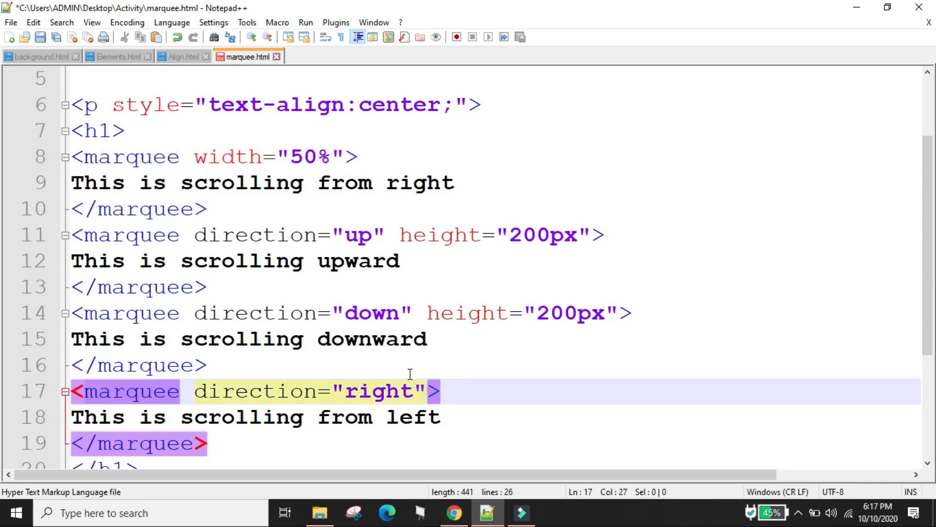
text(width="50%)
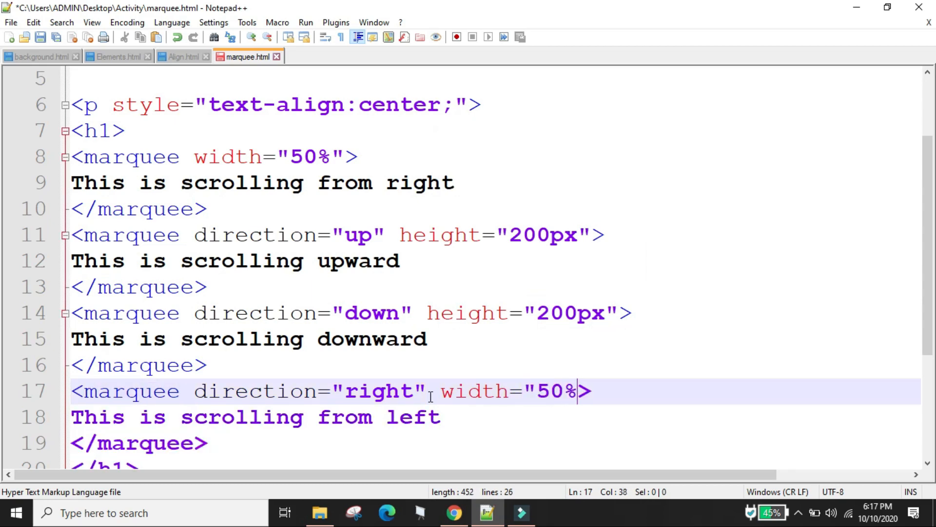
text(>)
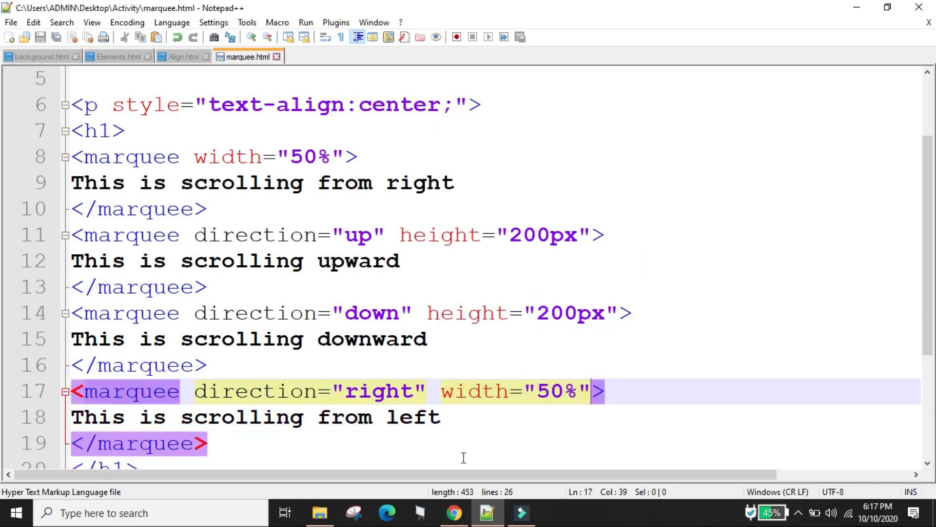
click(453, 512)
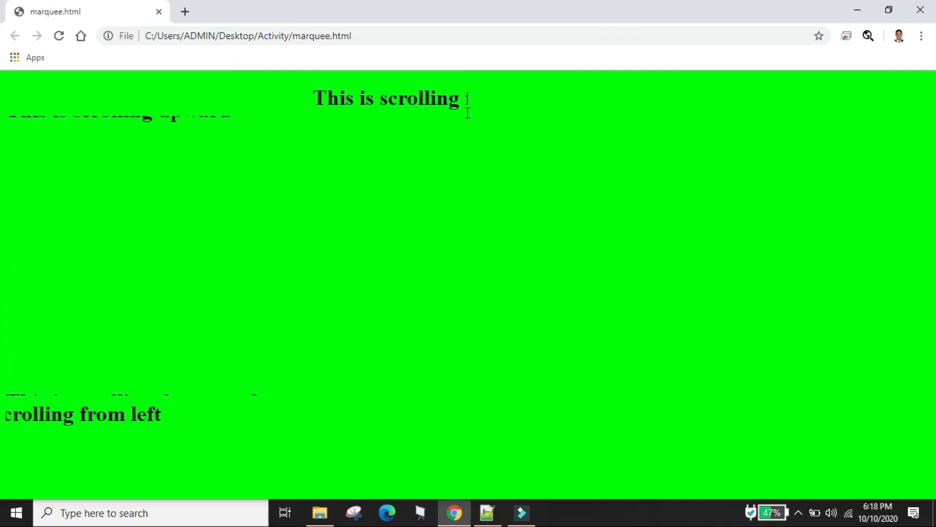
mouse_move(467, 113)
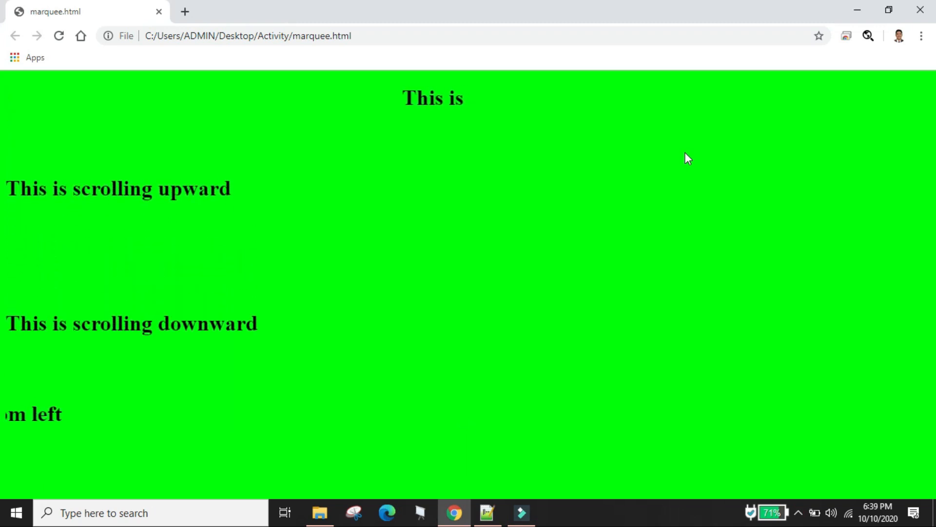
- Return to the code editor after viewing the half-width marquees
click(488, 512)
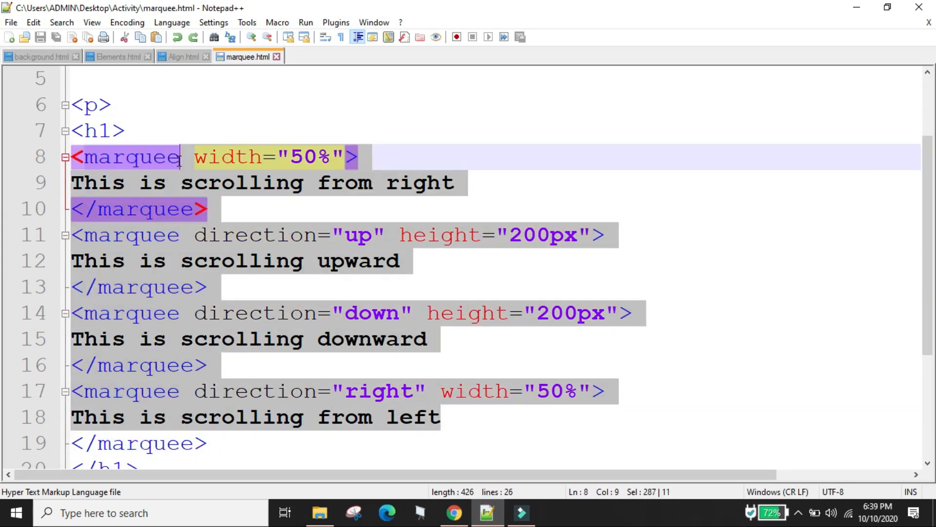
- Replace the old marquees with a 'Very Slow' marquee at scrollamount 1
key(Delete)
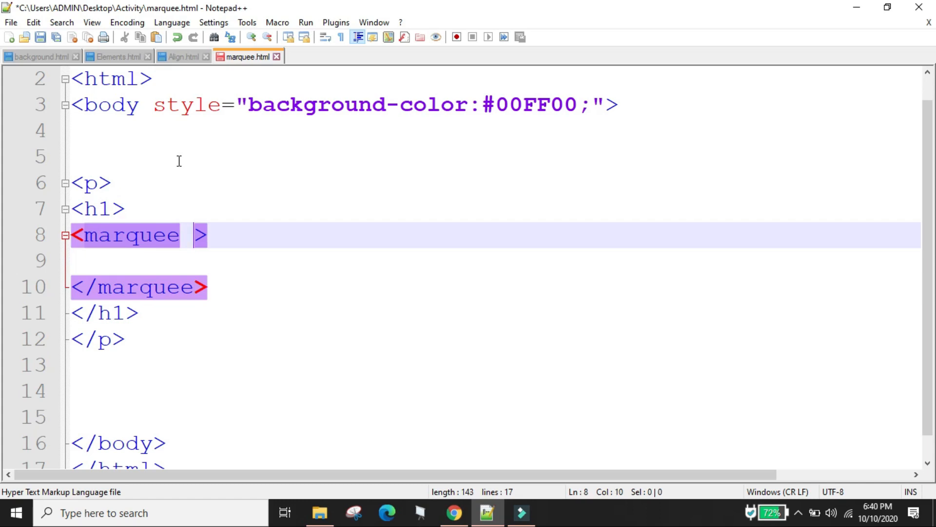
text(scrollamou)
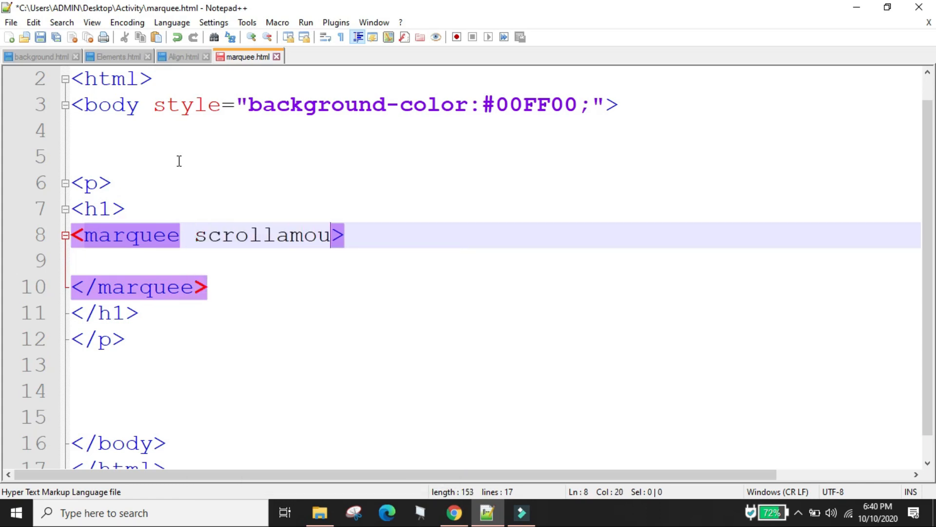
text(nt="1)
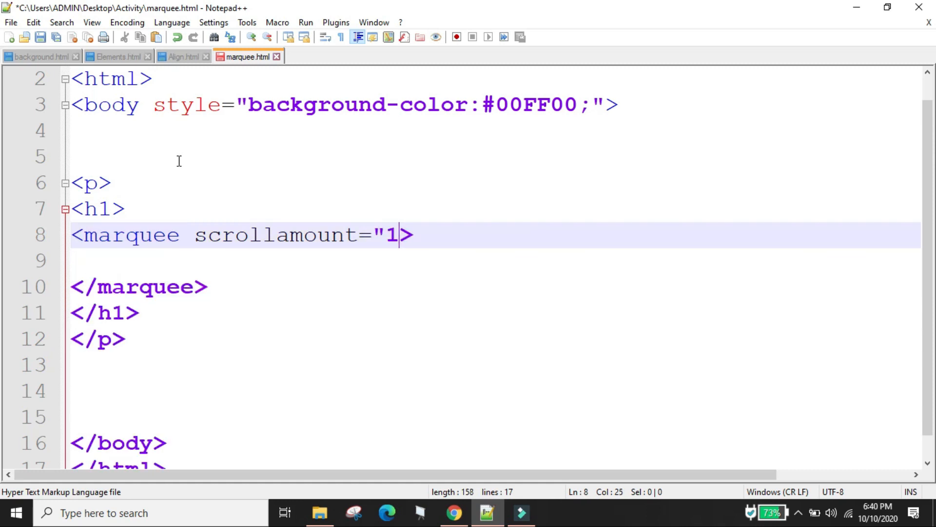
text(")
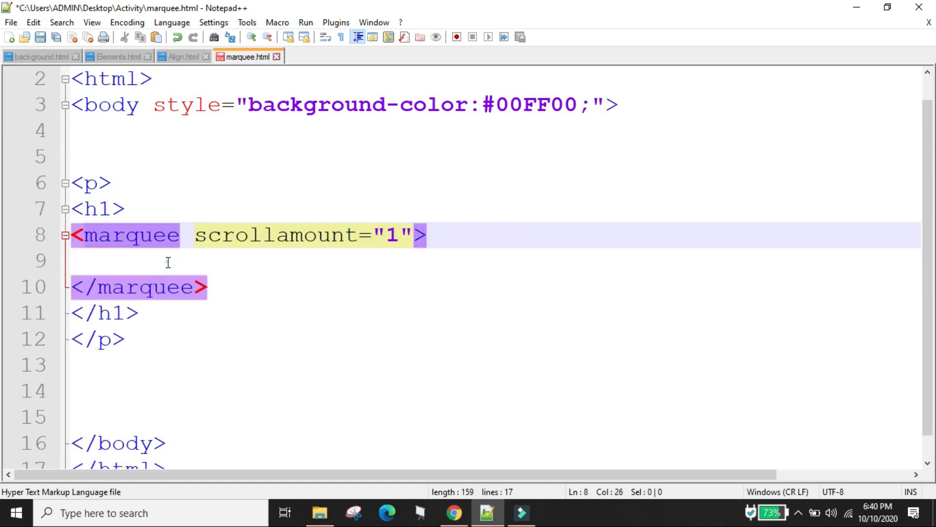
click(169, 262)
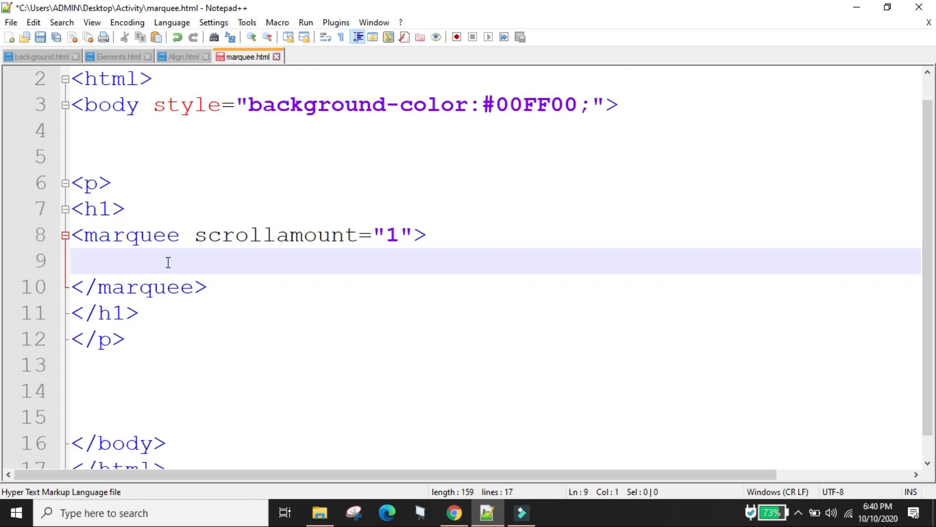
text(Very Sl)
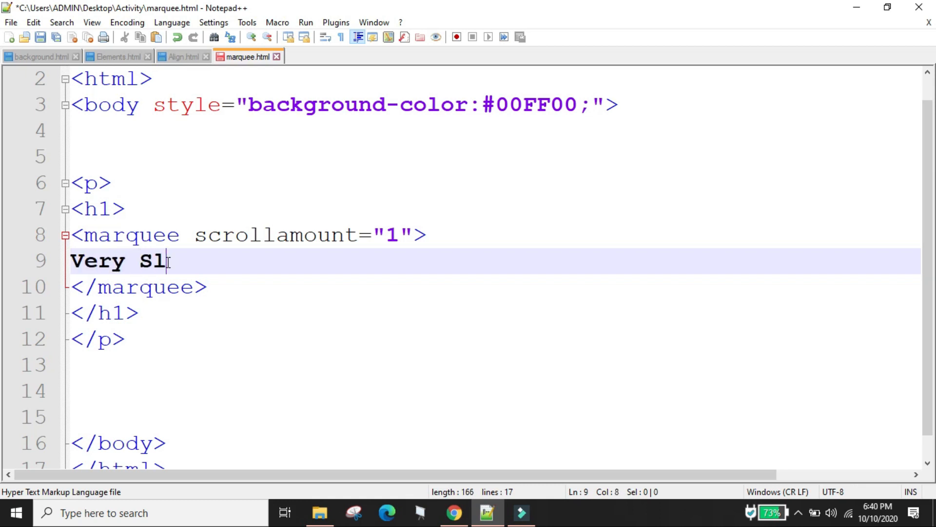
text(ow)
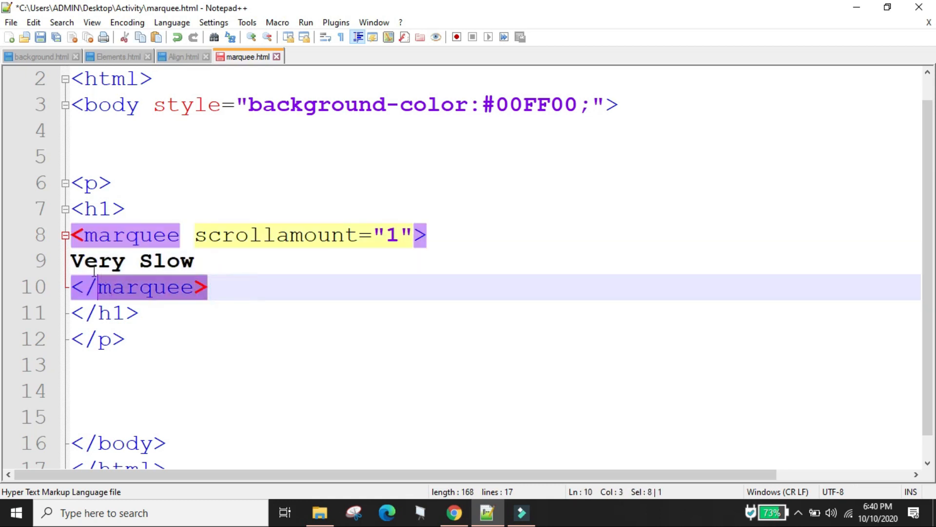
- Add copies for Slow, Fast and Very Fast at scrollamount 10, 20 and 50, then view in Chrome
click(243, 287)
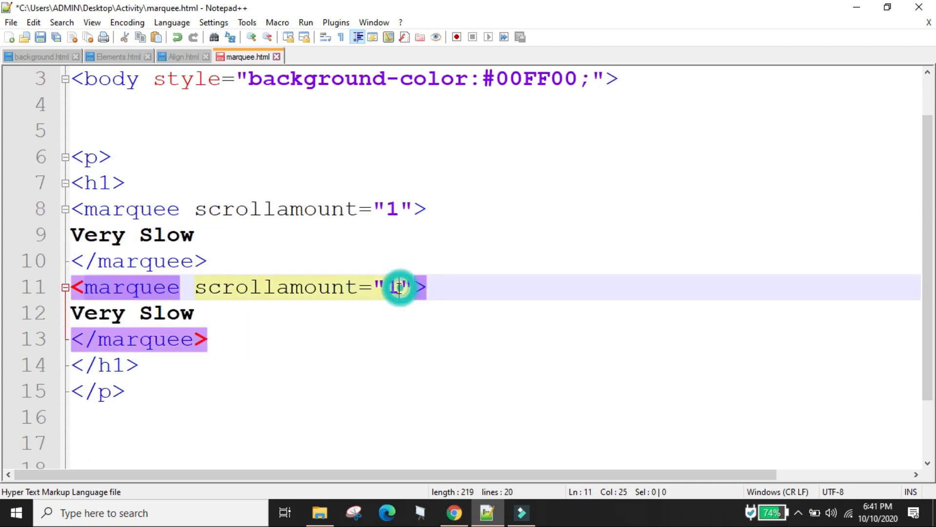
text(0)
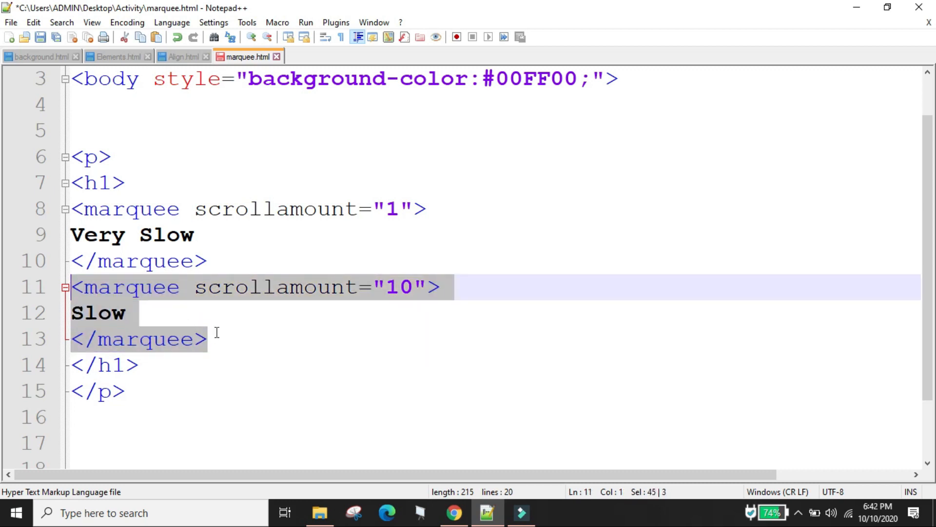
key(ctrl+v)
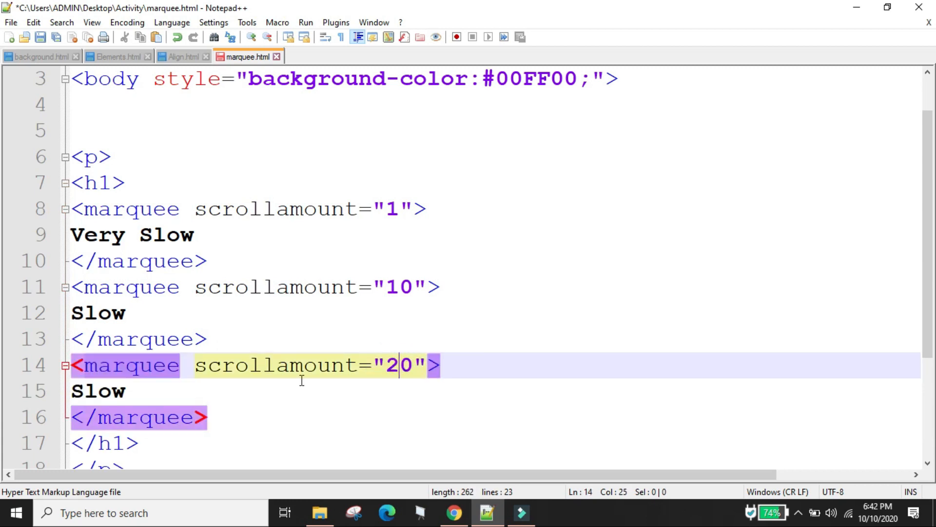
double_click(97, 390)
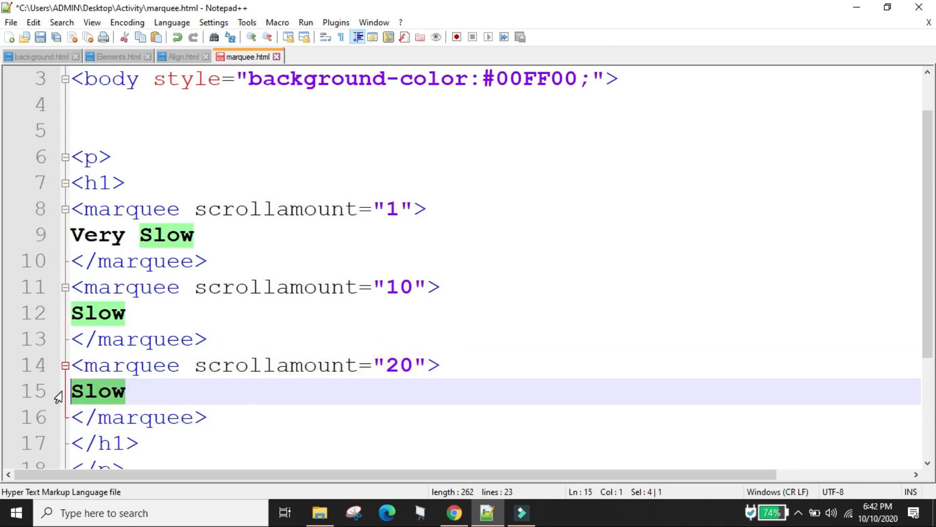
text(Fast)
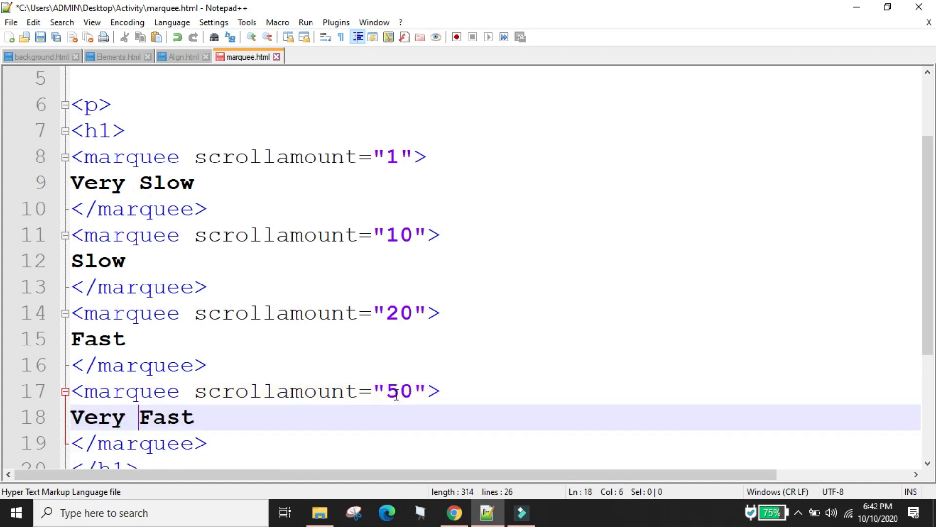
click(454, 512)
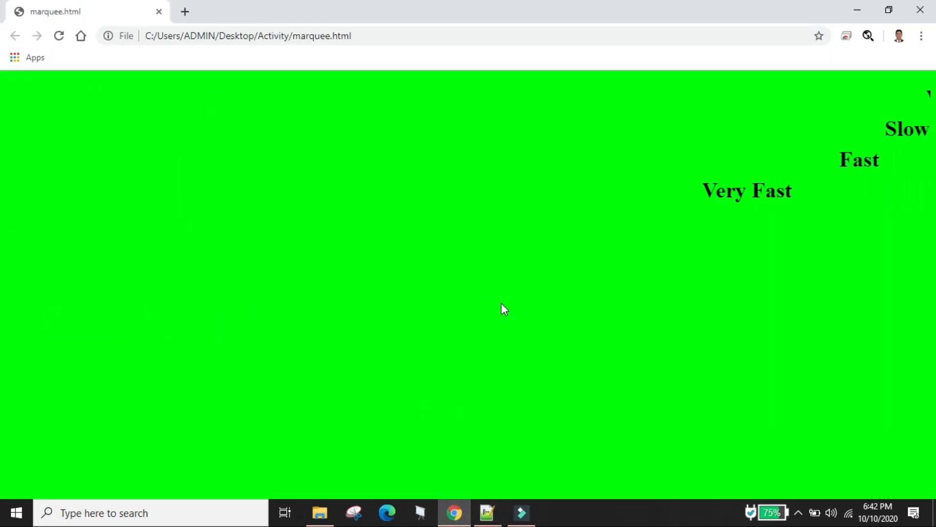